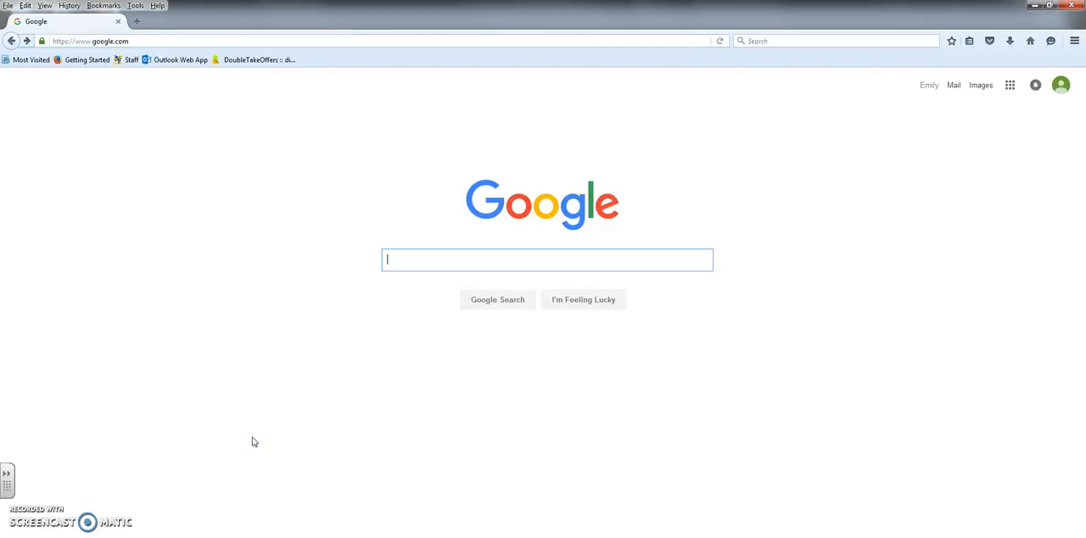
mouse_move(427, 231)
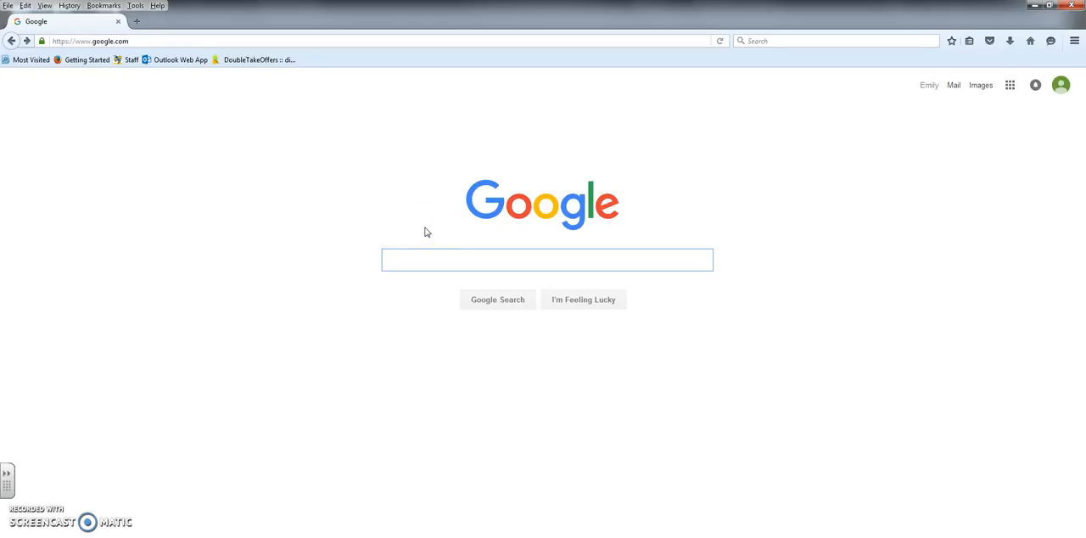
Search Google for 'Chrome' and open the Chrome Browser desktop download page
type("Chrome browser")
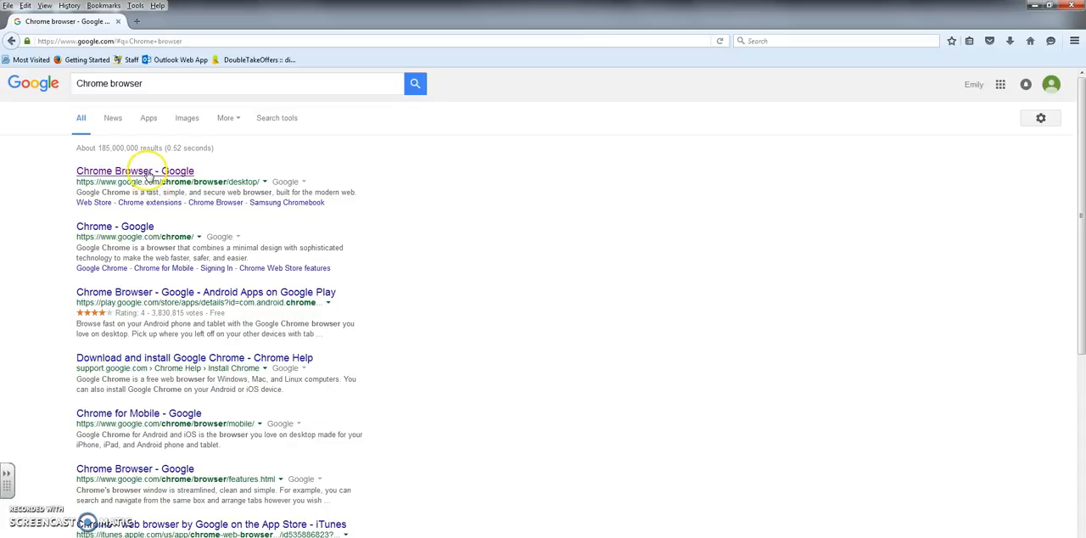
left_click(134, 171)
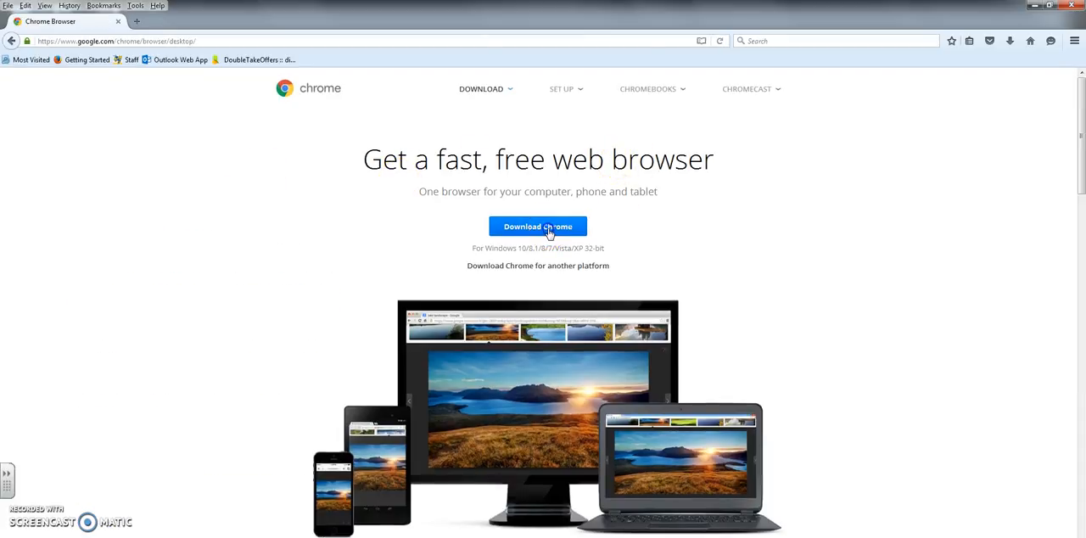
Accept Chrome's terms and install, saving ChromeSetup.exe to Downloads
left_click(538, 226)
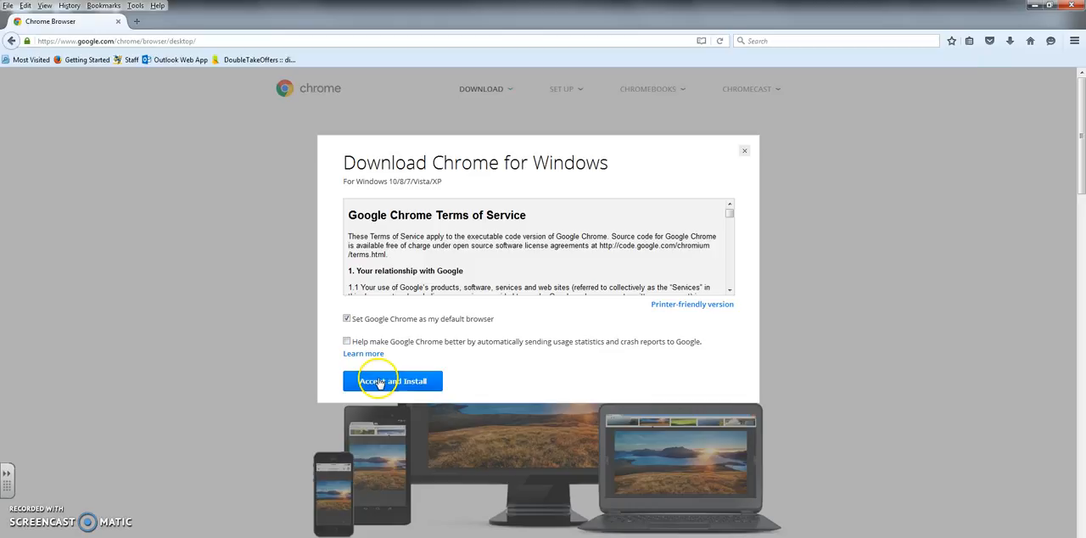
left_click(392, 380)
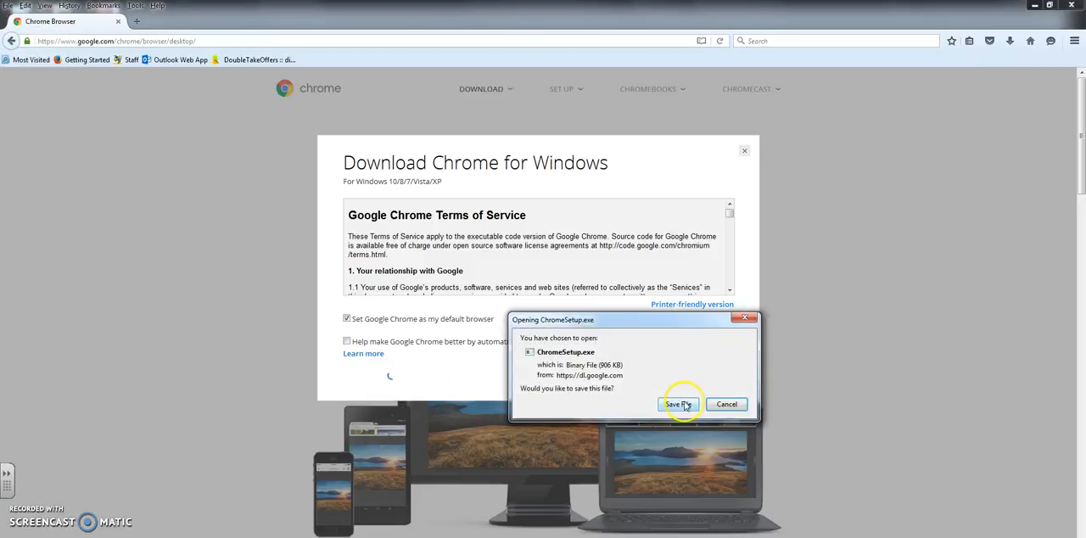
left_click(675, 404)
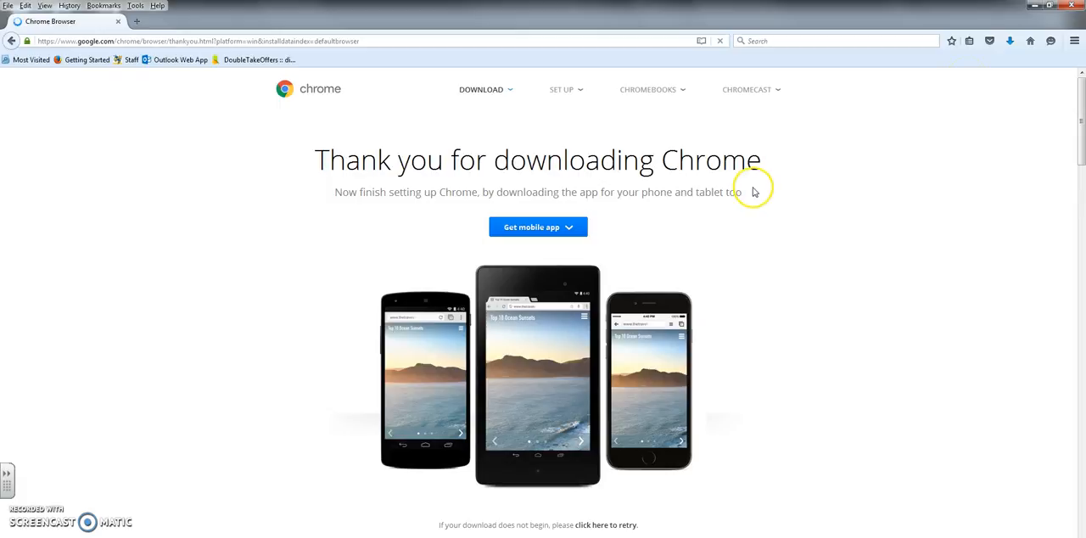
Run ChromeSetup.exe from Downloads, allowing it past the security warning and User Account Control
left_click(1009, 41)
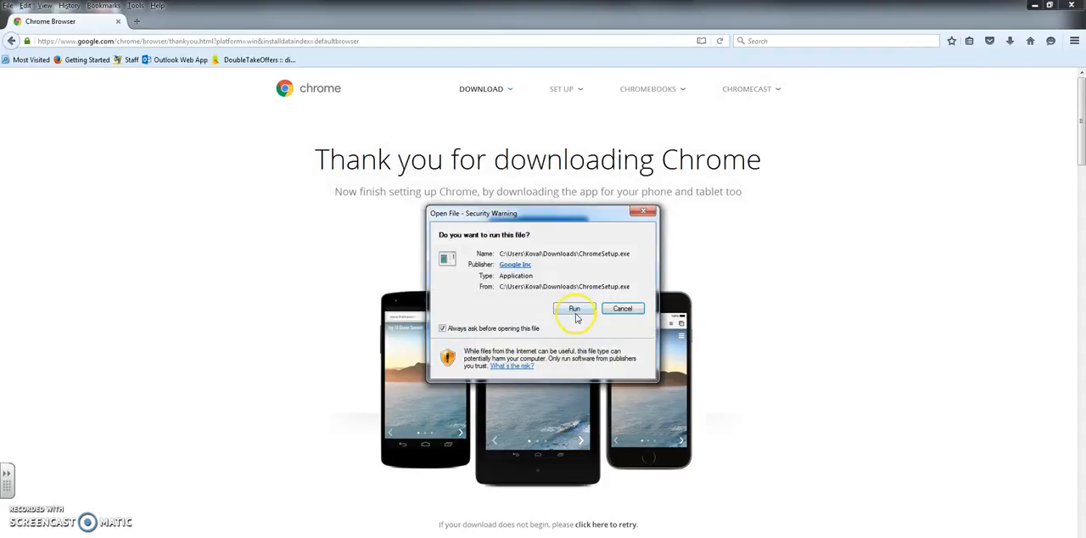
left_click(576, 308)
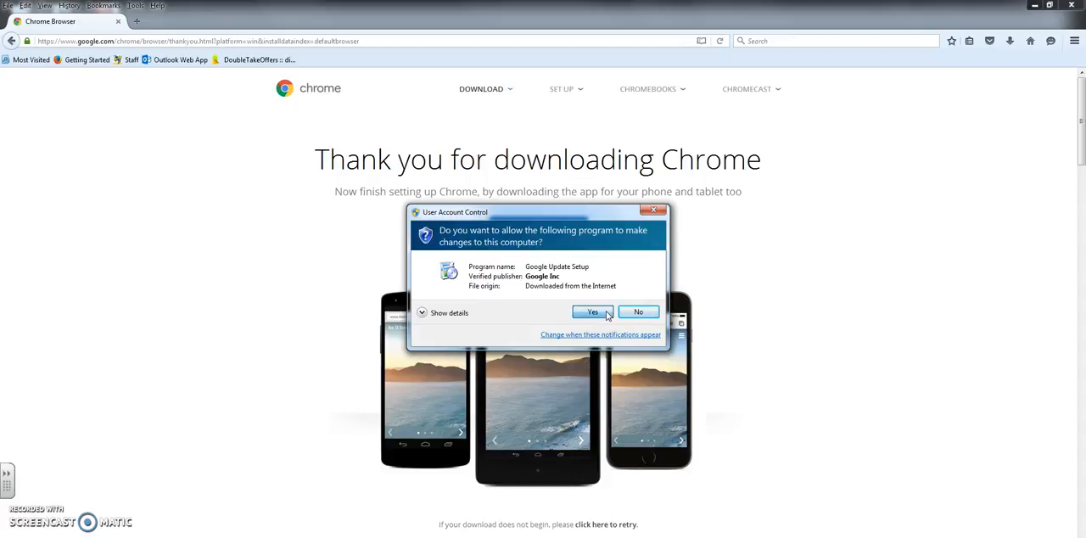
left_click(591, 312)
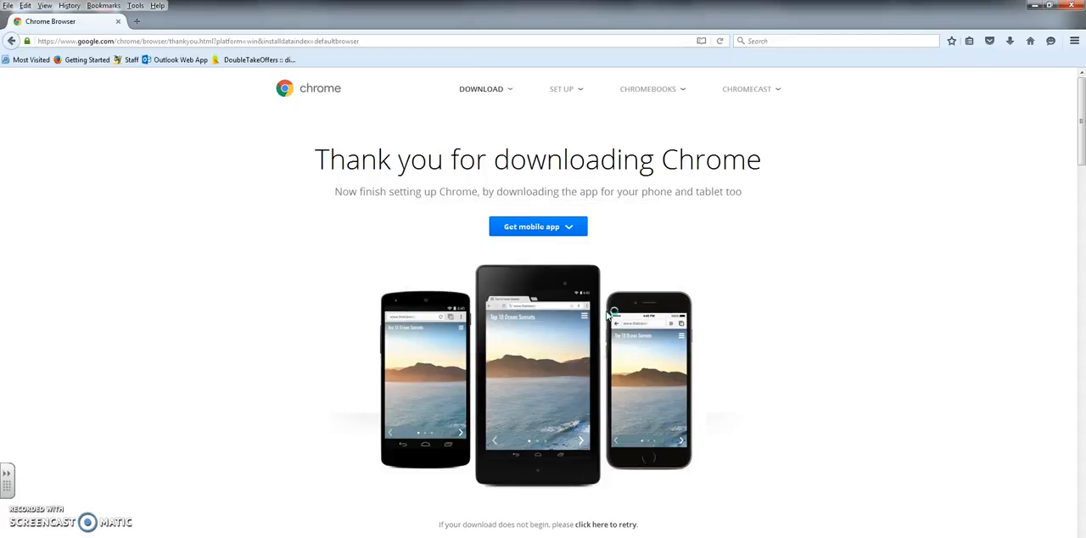
left_click(538, 226)
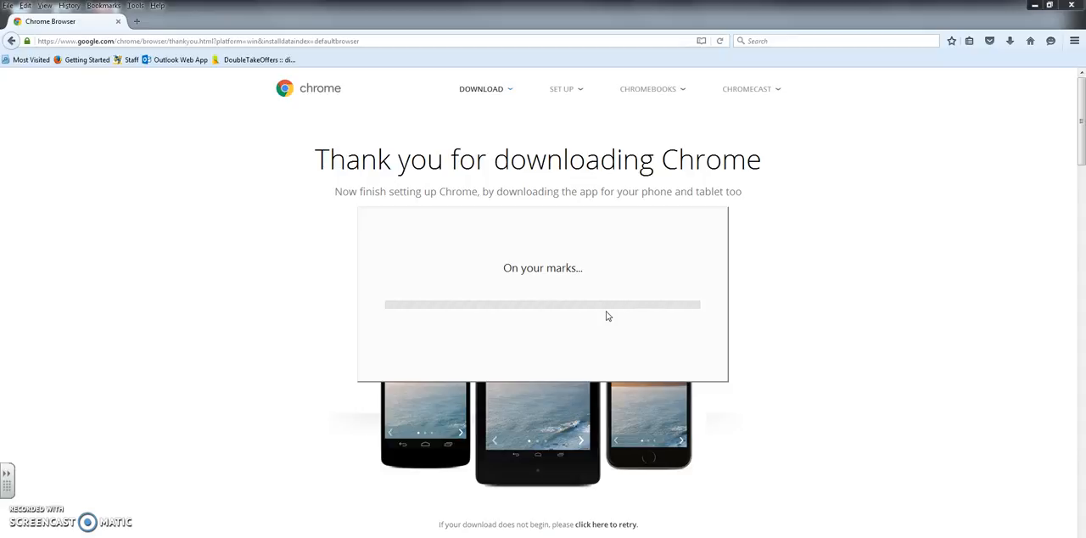
mouse_move(538, 243)
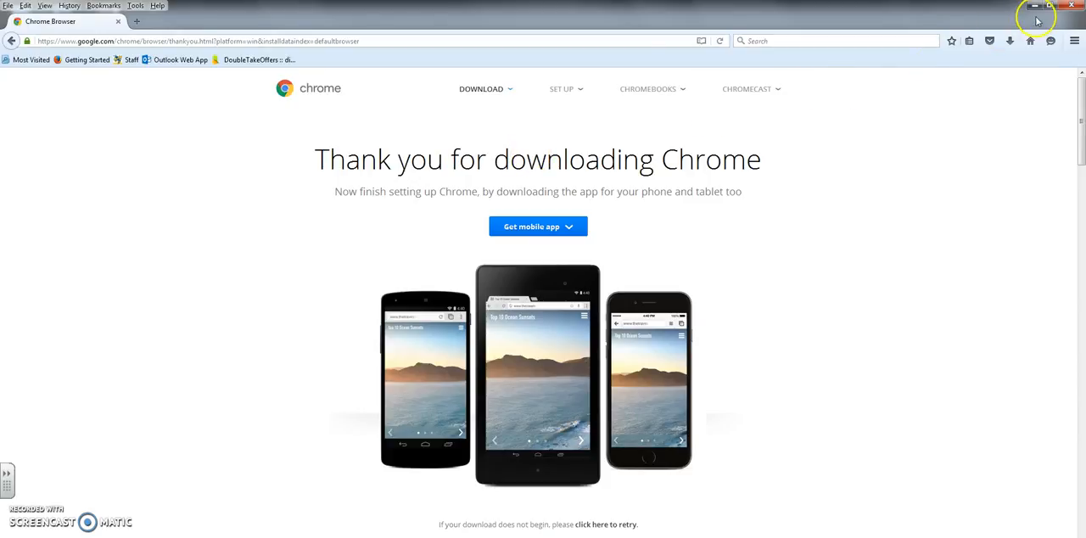
Minimize Firefox to reveal the newly installed Chrome window
left_click(1035, 7)
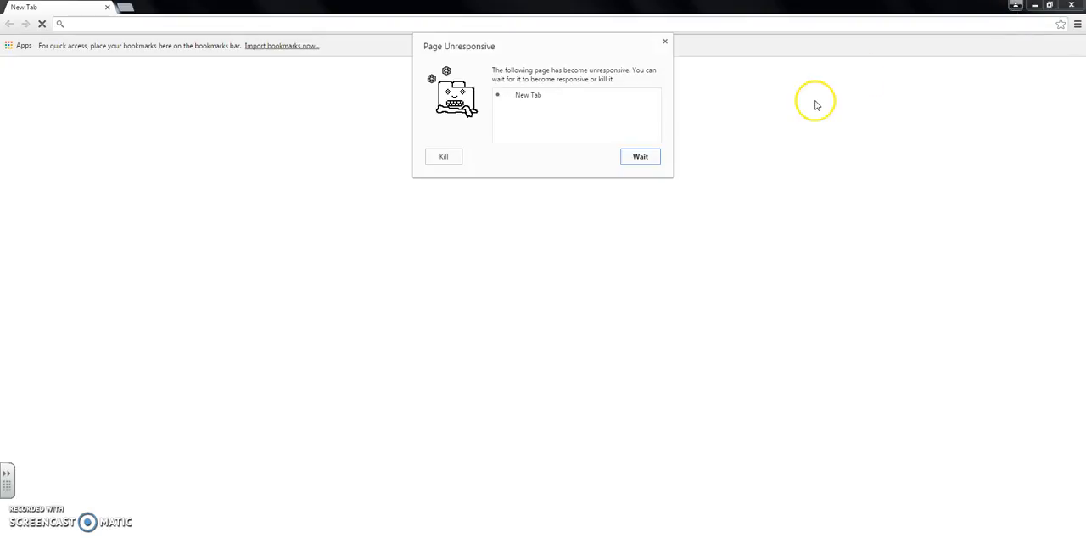
mouse_move(665, 42)
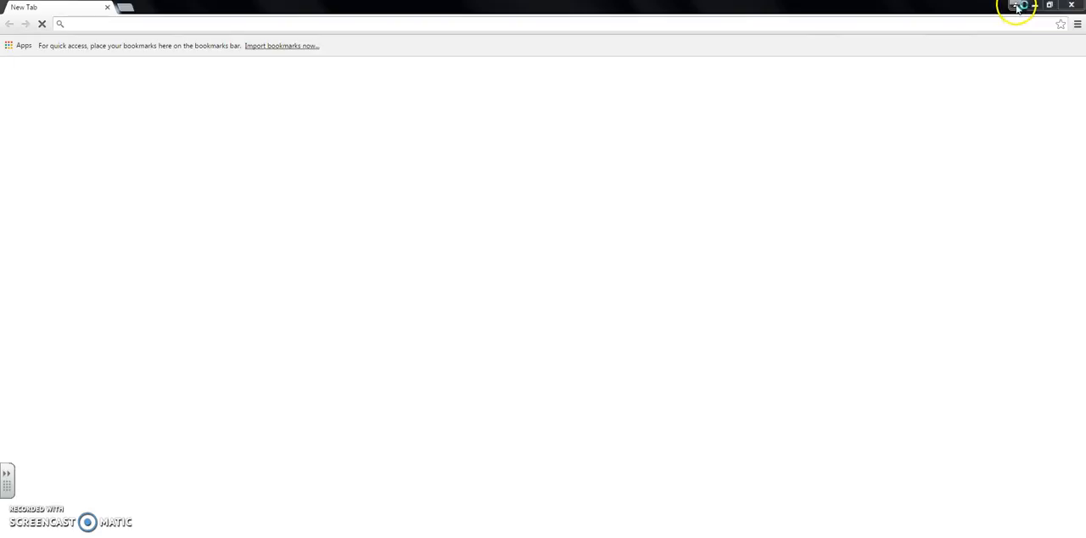
Sign in to Chrome from the profile panel with the school email and password
left_click(1015, 7)
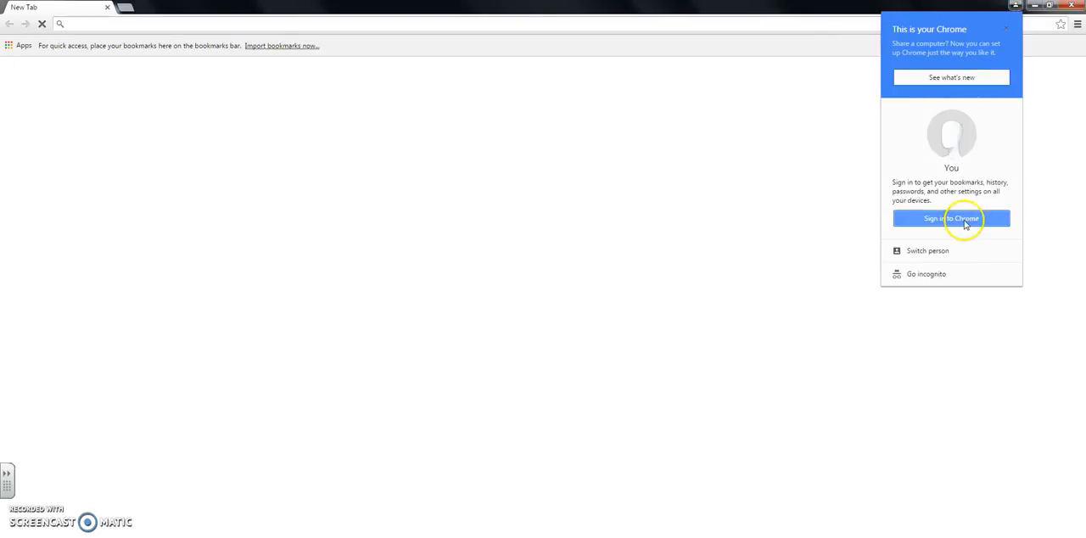
left_click(950, 219)
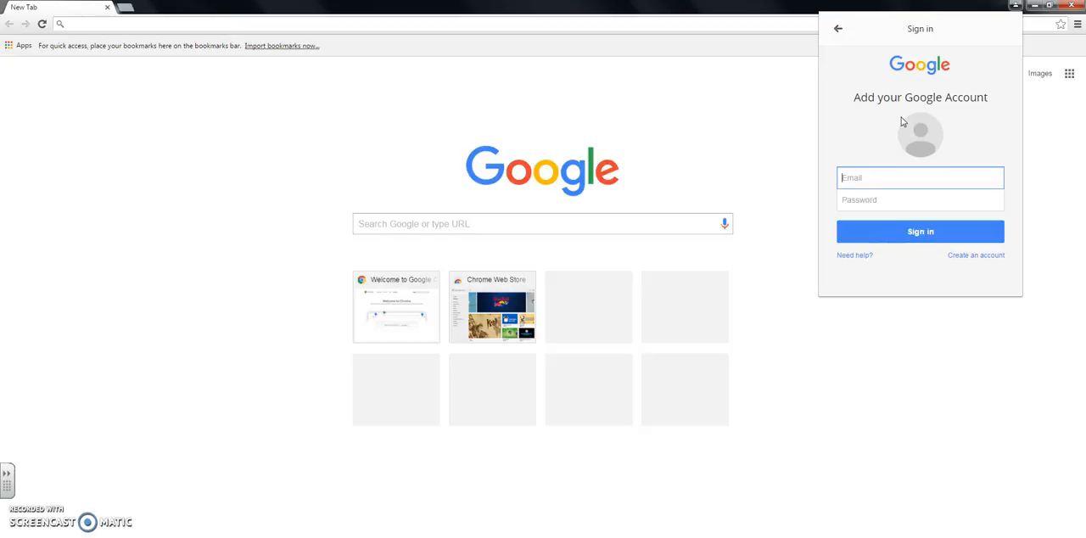
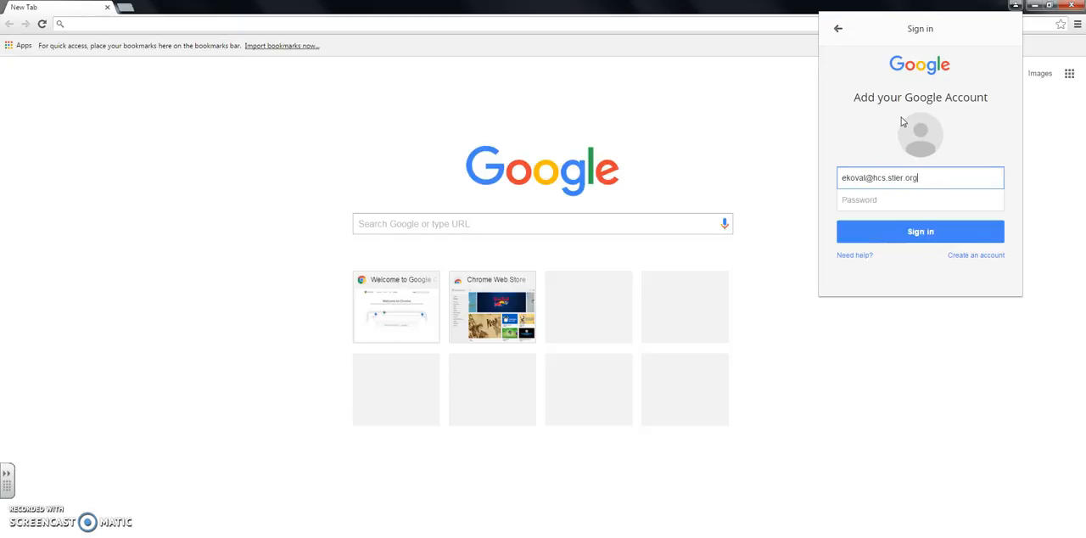
type("••••••")
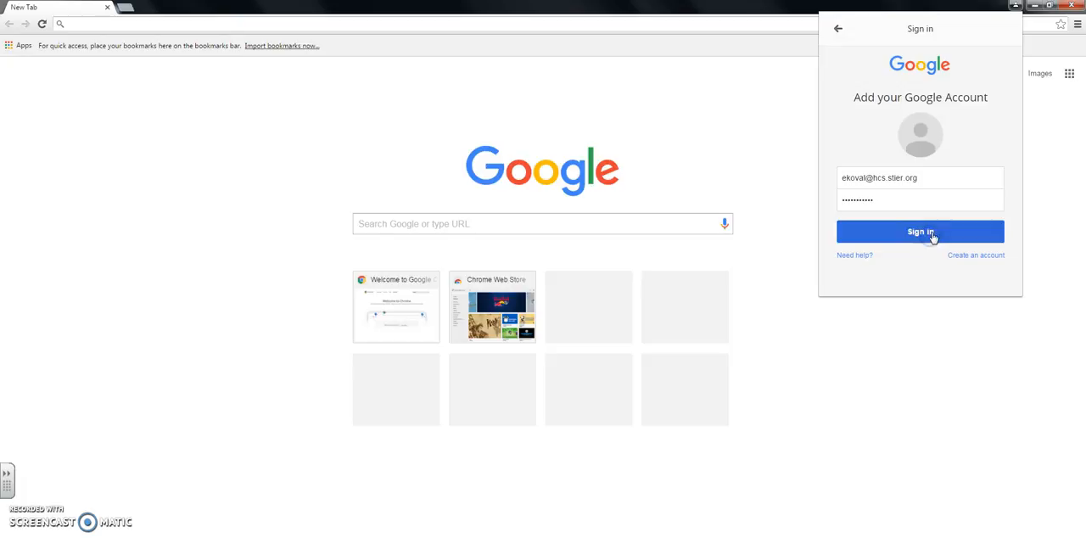
left_click(920, 230)
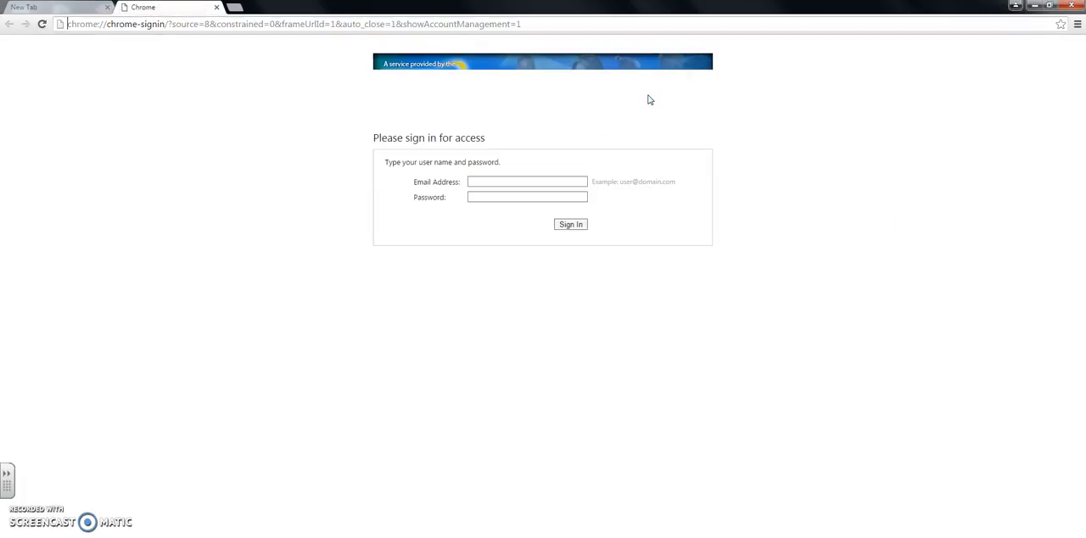
left_click(527, 181)
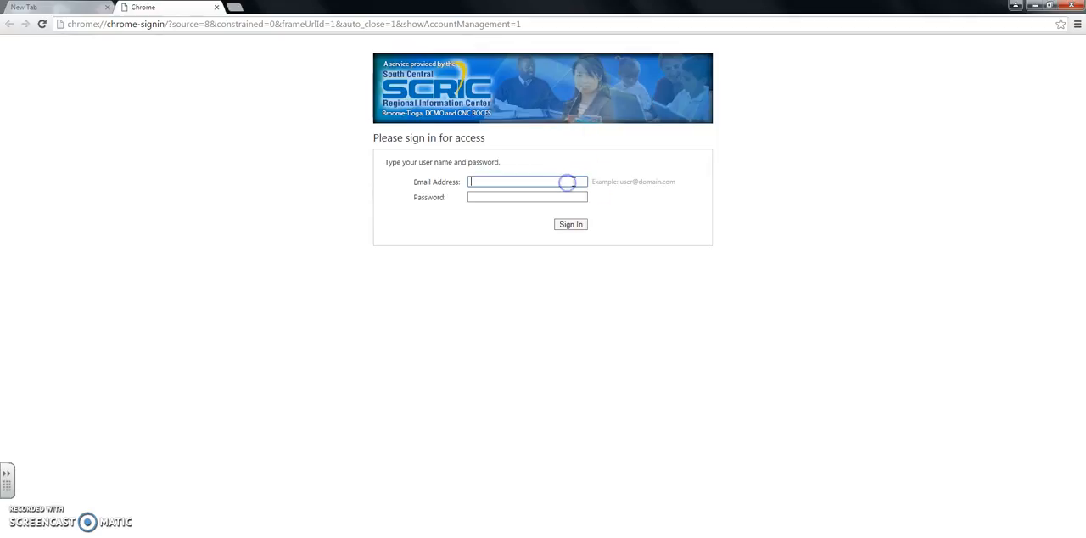
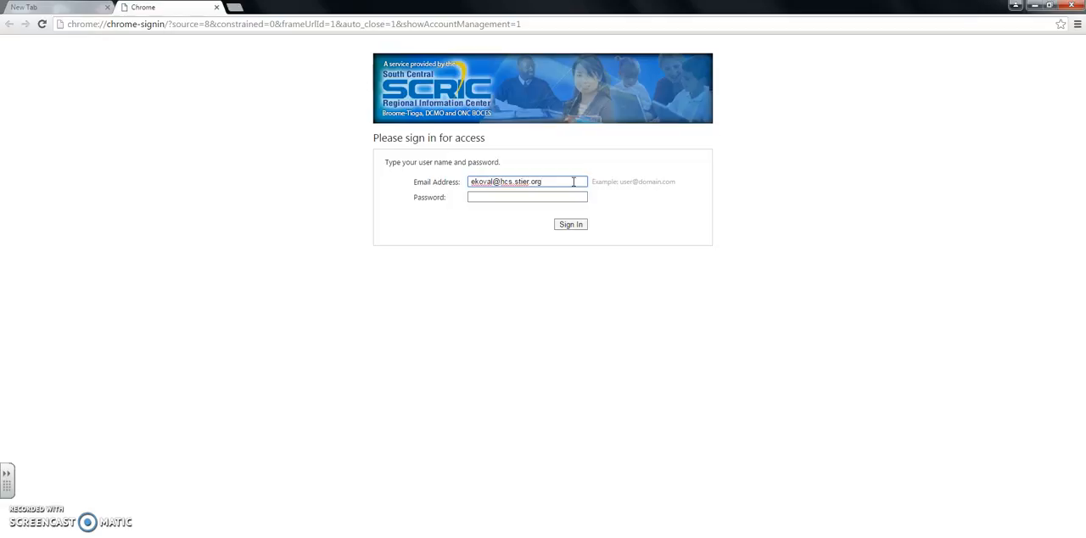
type("•••••")
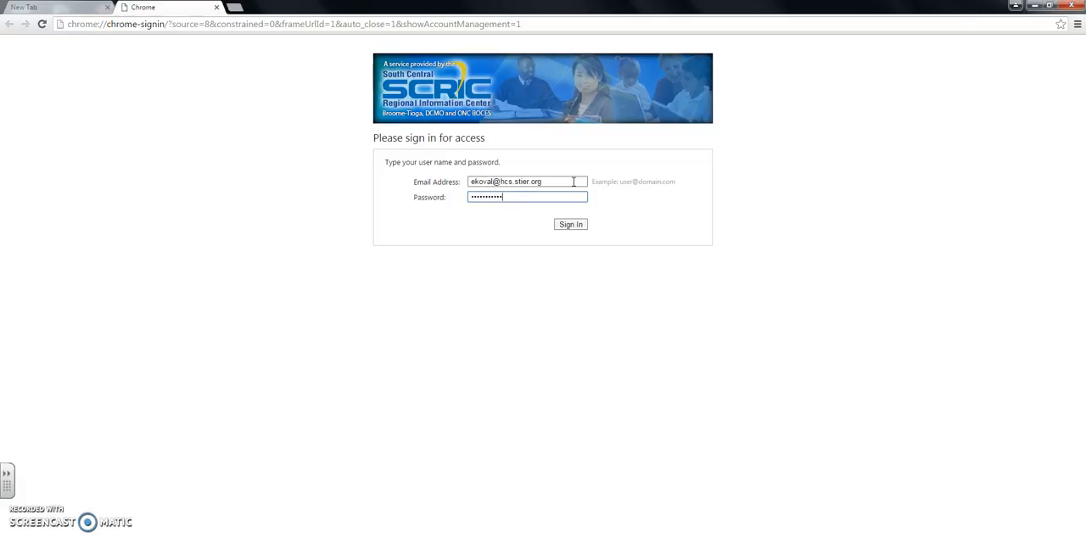
left_click(570, 224)
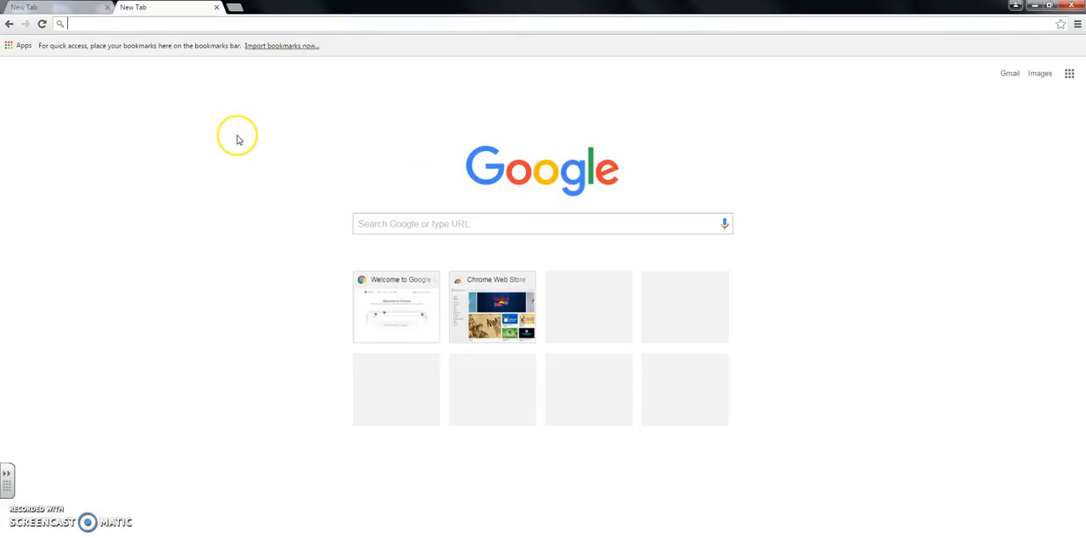
mouse_move(1069, 74)
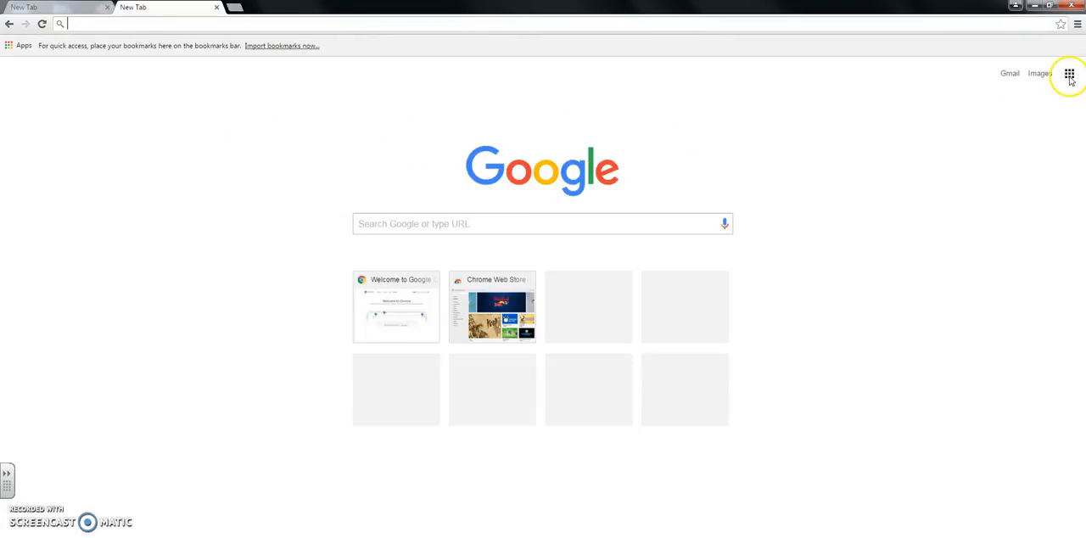
Sign Chrome in to the school account via the person menu and dismiss the confirmation
left_click(1069, 74)
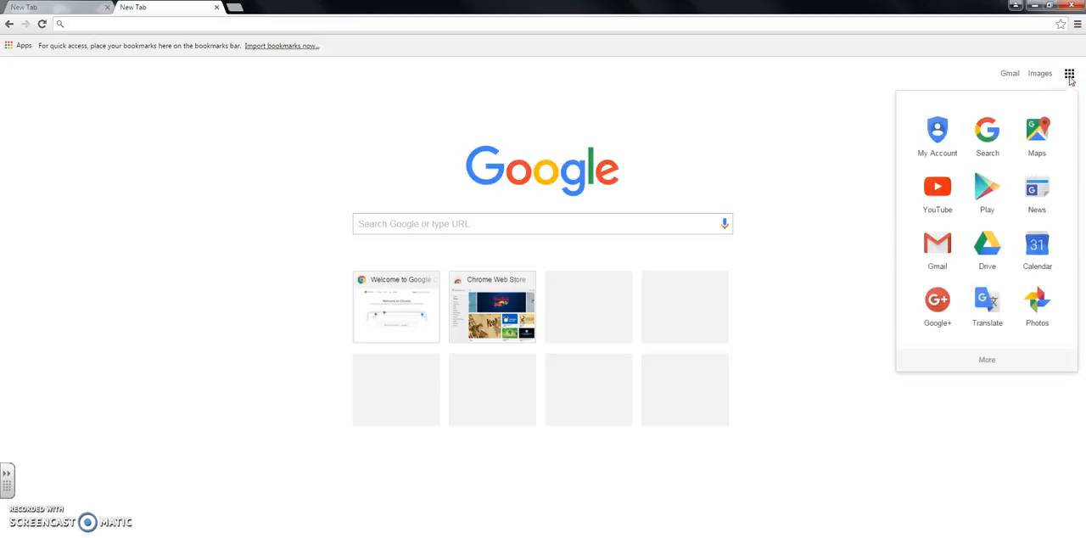
left_click(1068, 73)
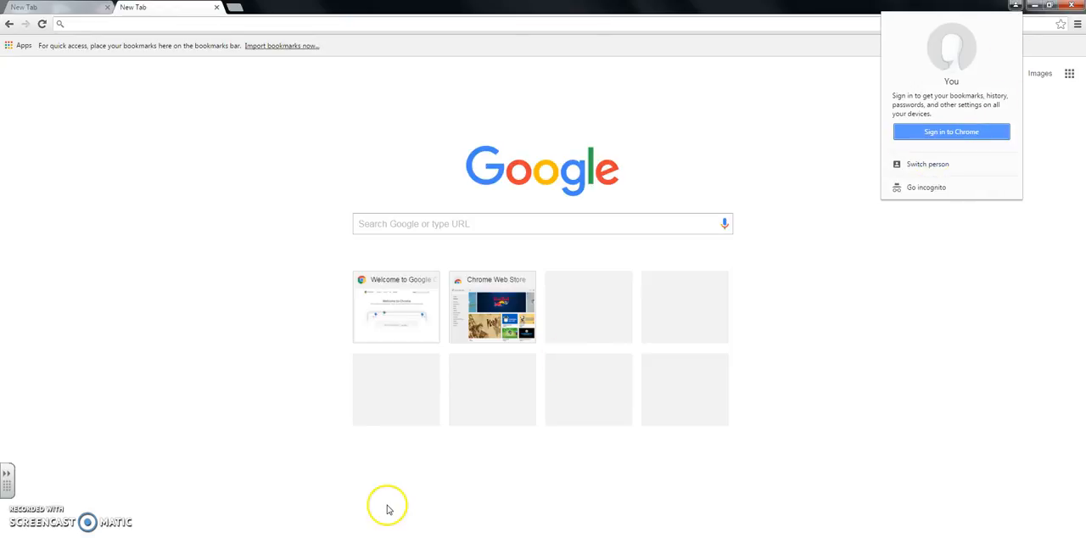
left_click(950, 132)
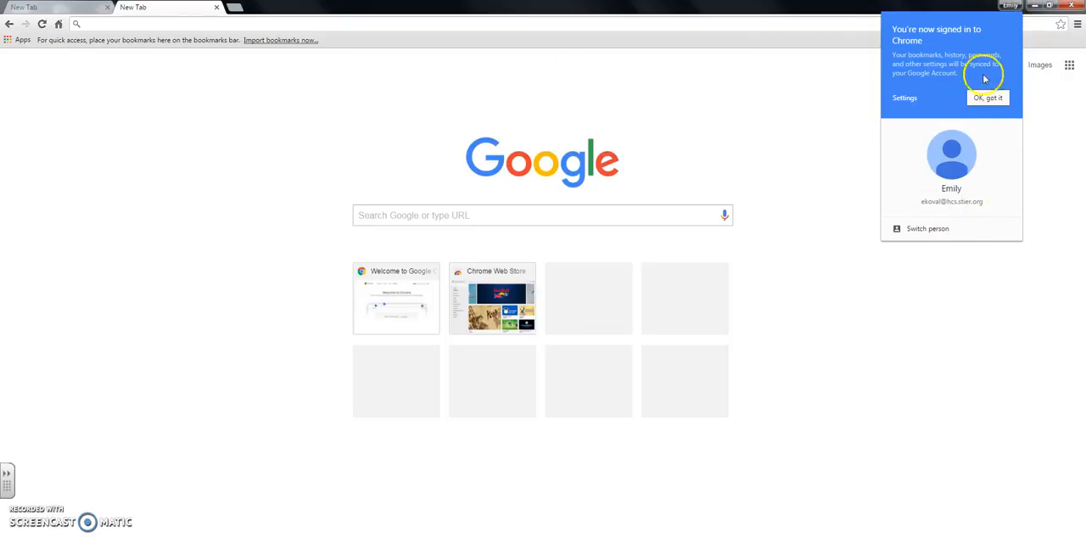
left_click(987, 97)
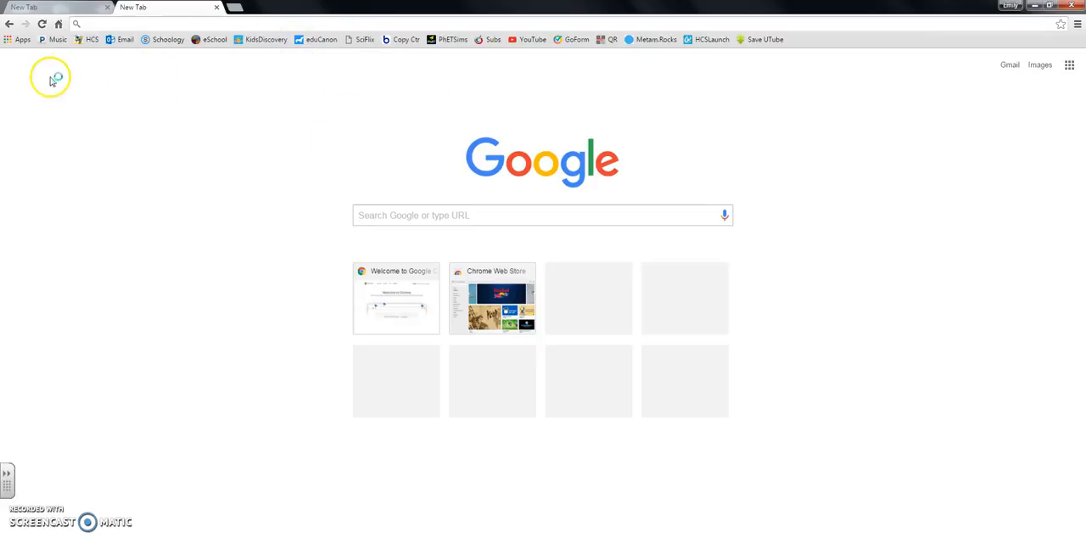
mouse_move(780, 40)
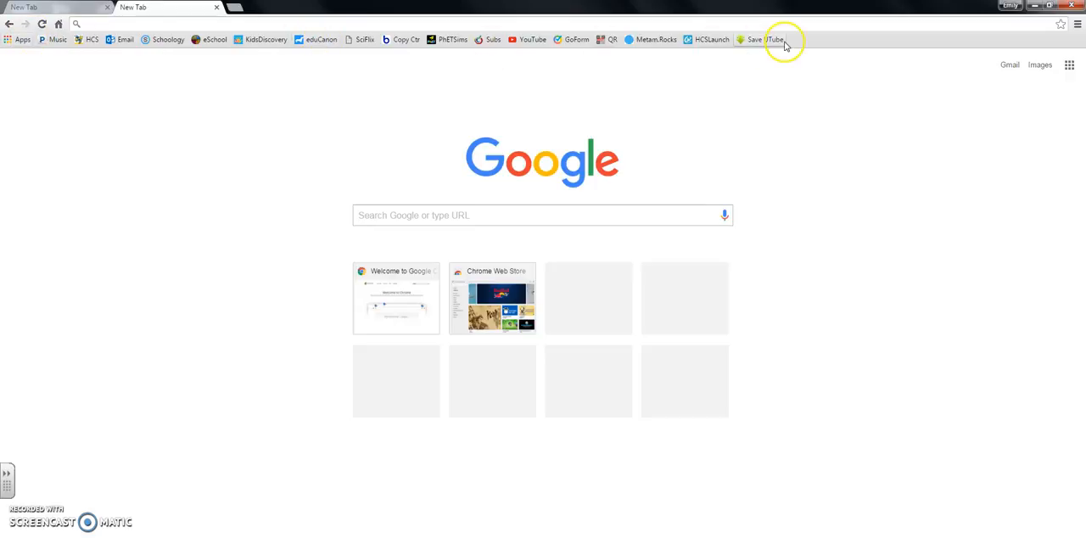
mouse_move(763, 39)
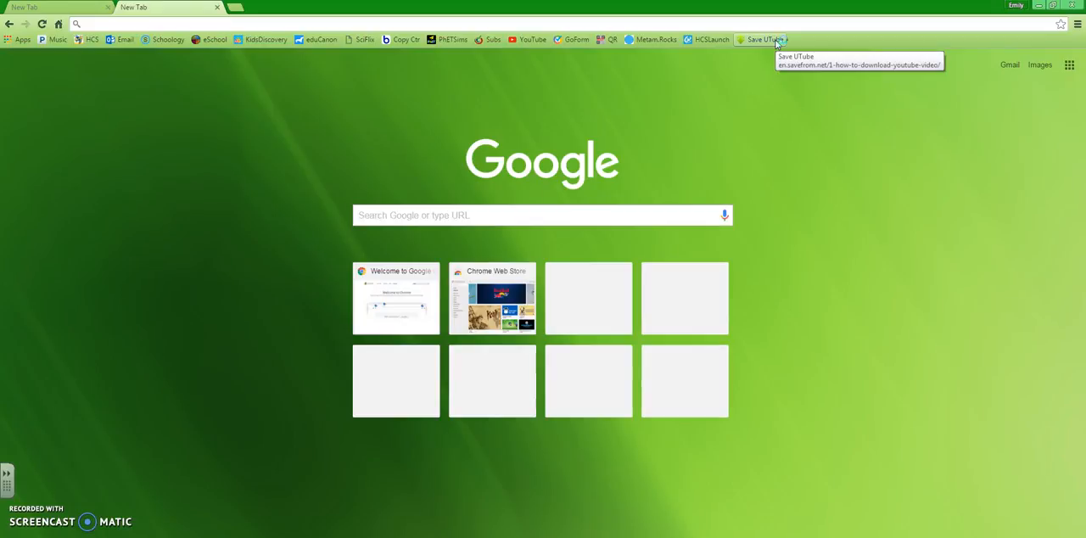
mouse_move(383, 112)
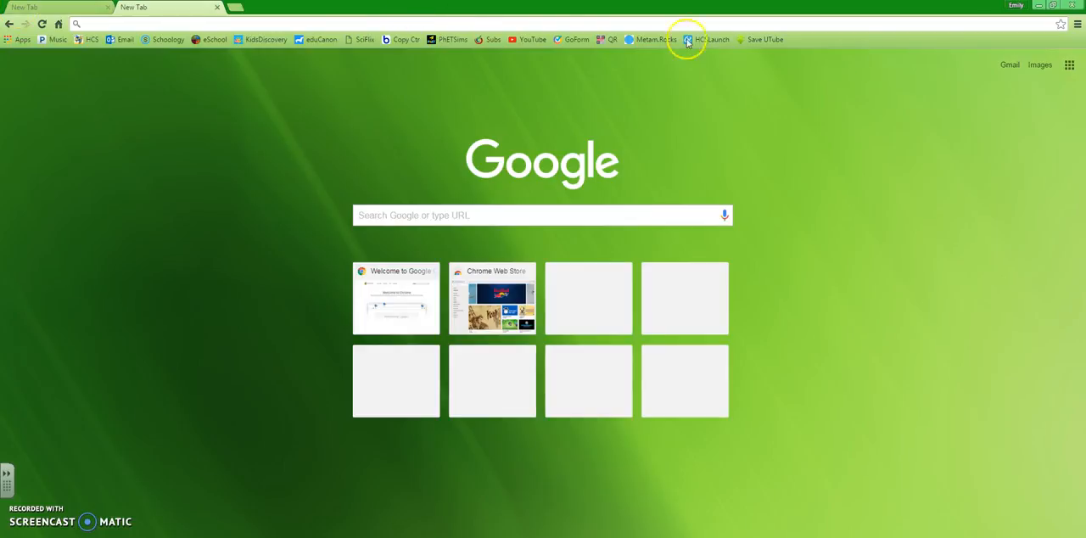
Open the person menu once the school bookmarks and green theme have synced
left_click(1015, 5)
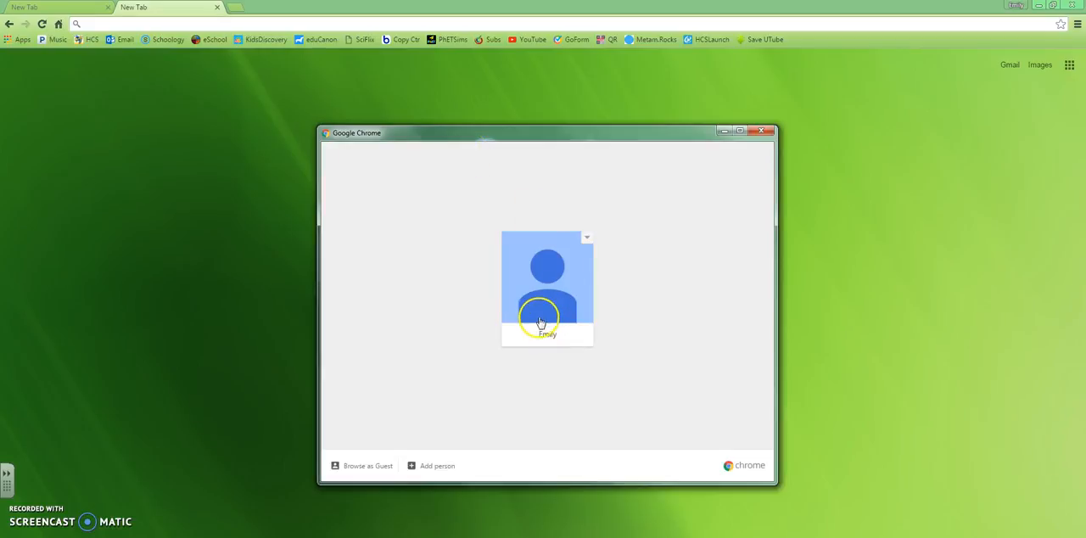
mouse_move(606, 301)
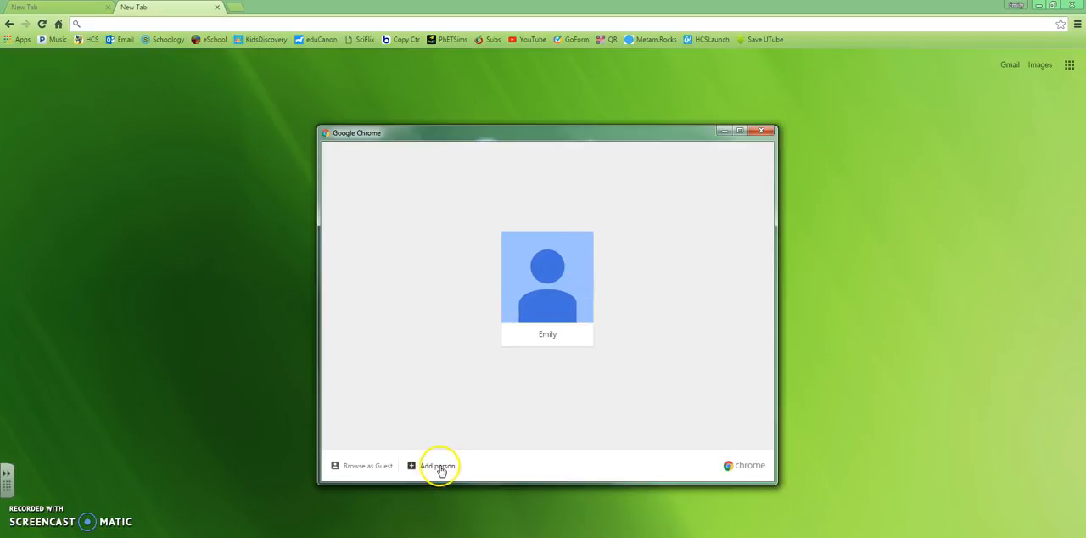
Add a new person profile from the people window
left_click(547, 276)
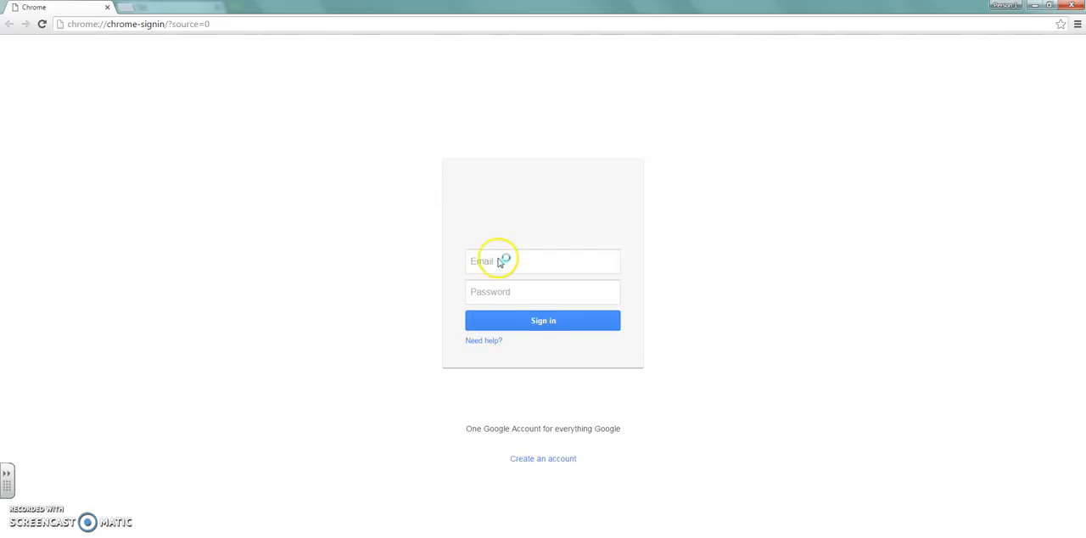
left_click(263, 7)
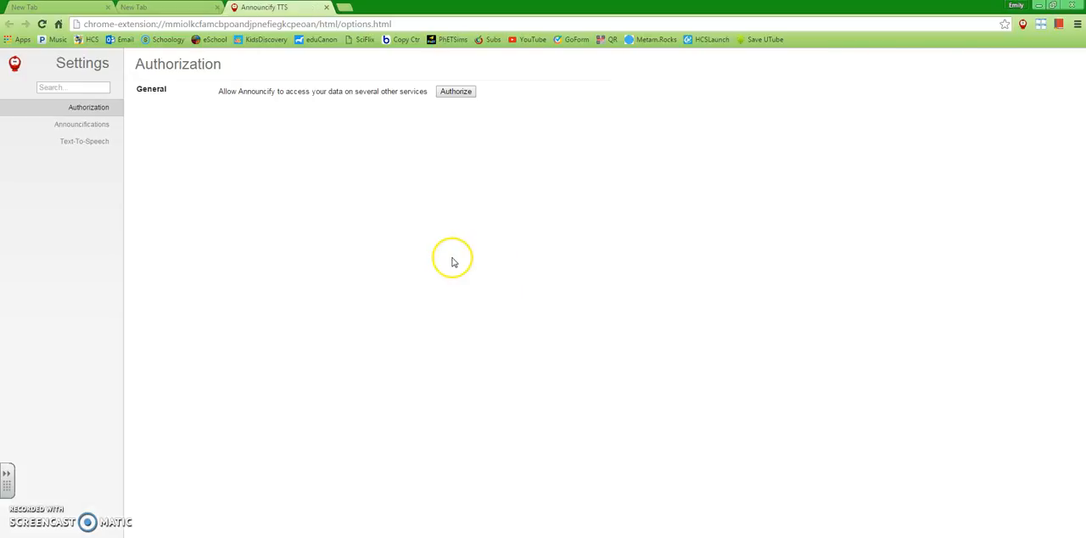
mouse_move(332, 174)
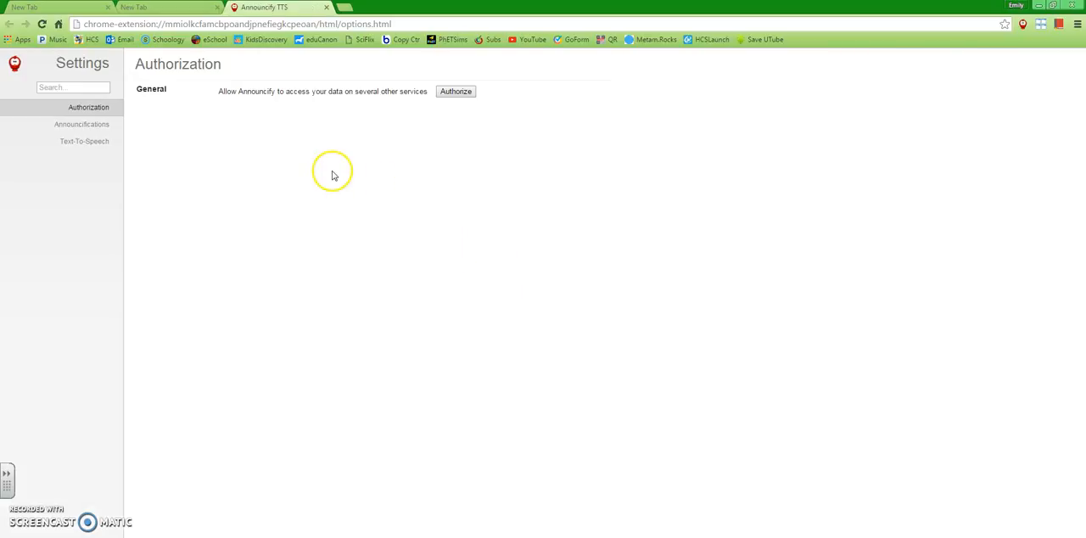
left_click(161, 6)
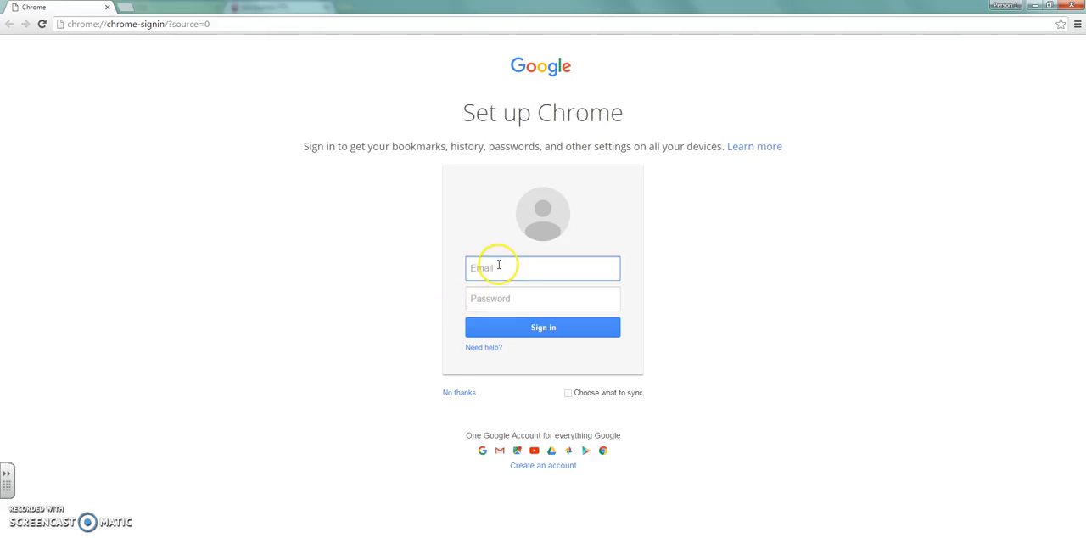
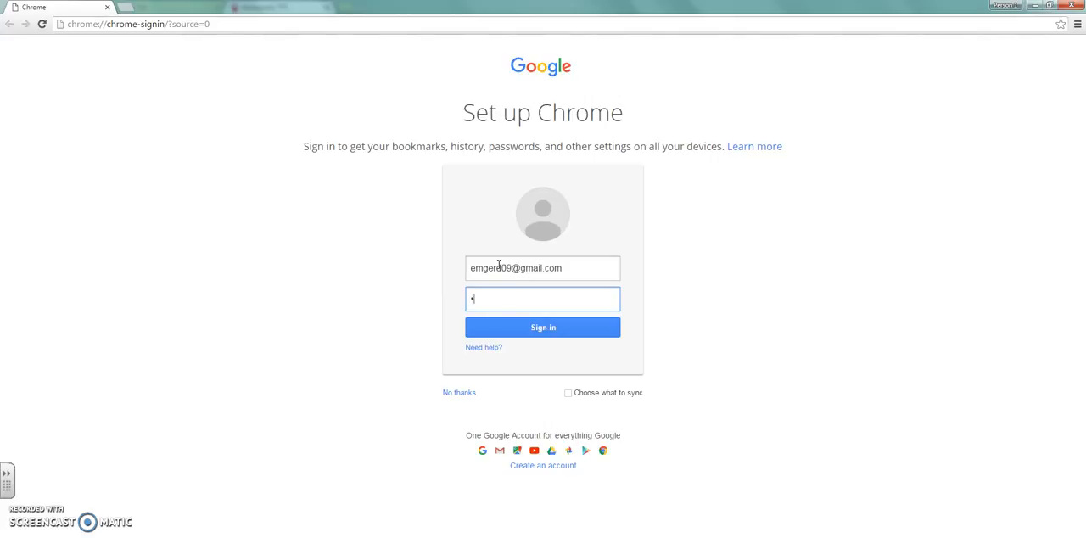
type("password")
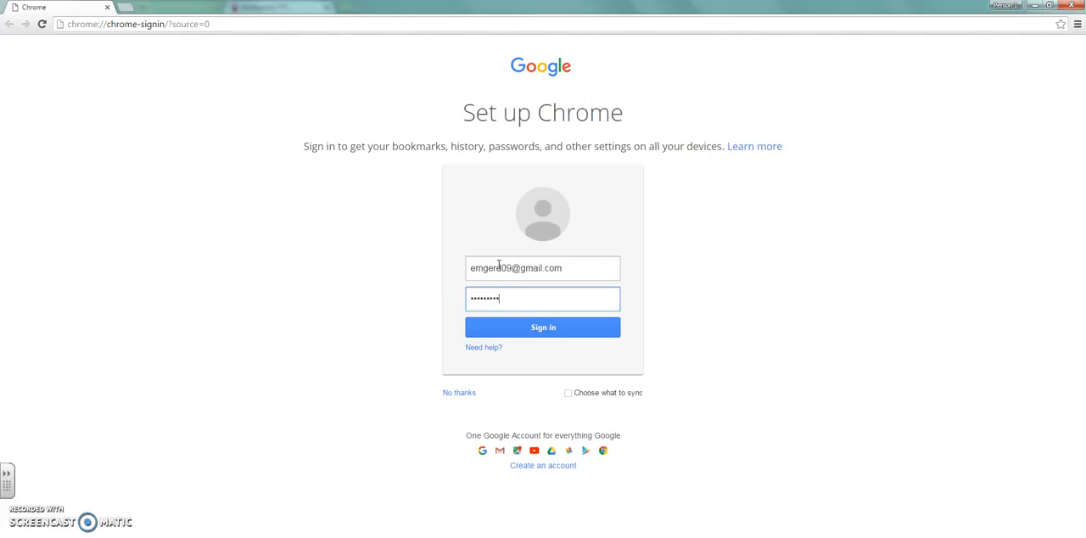
left_click(542, 327)
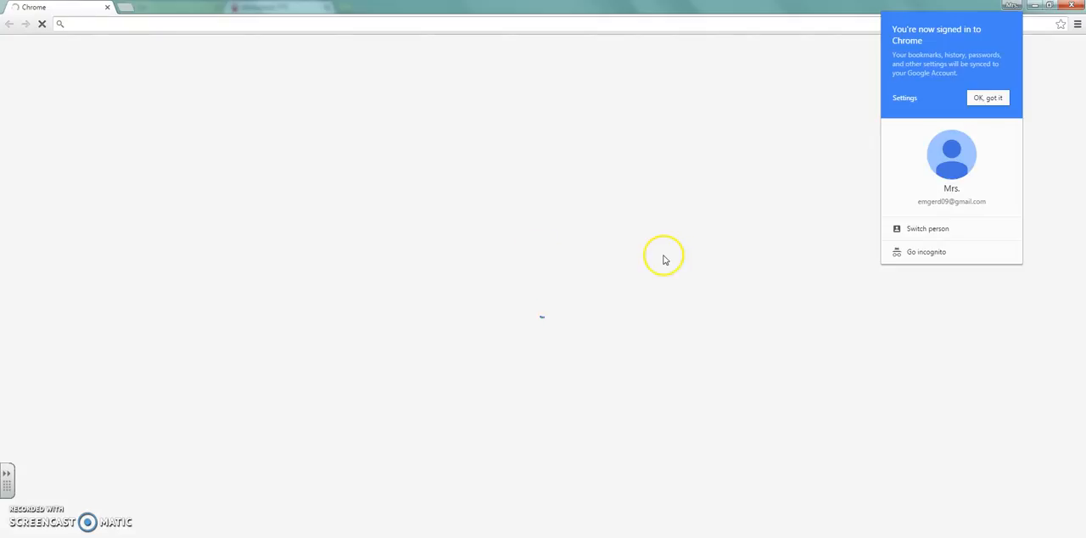
mouse_move(821, 78)
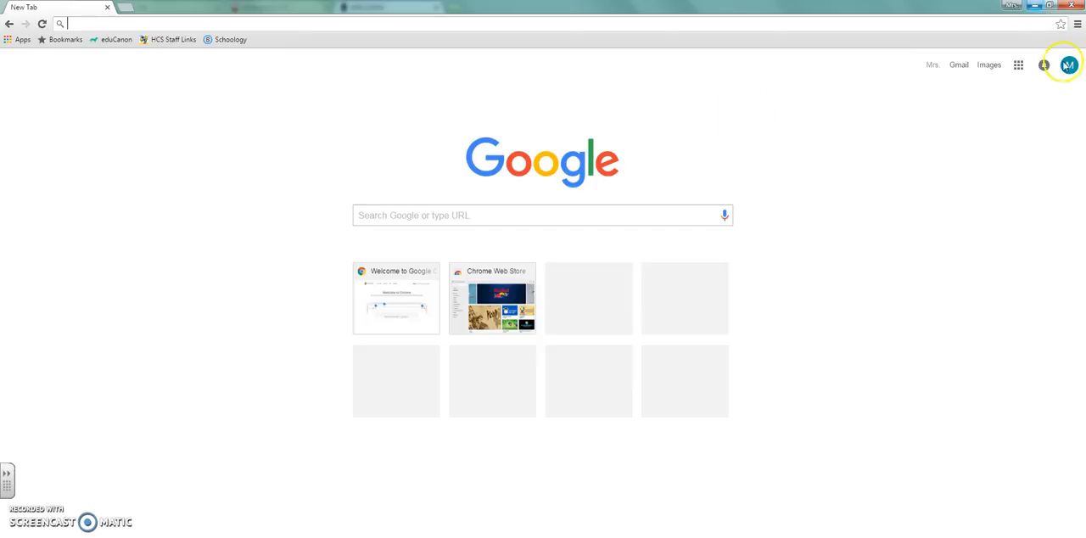
View the signed-in account, then open the personal profile's menu offering Switch person and incognito
left_click(1068, 64)
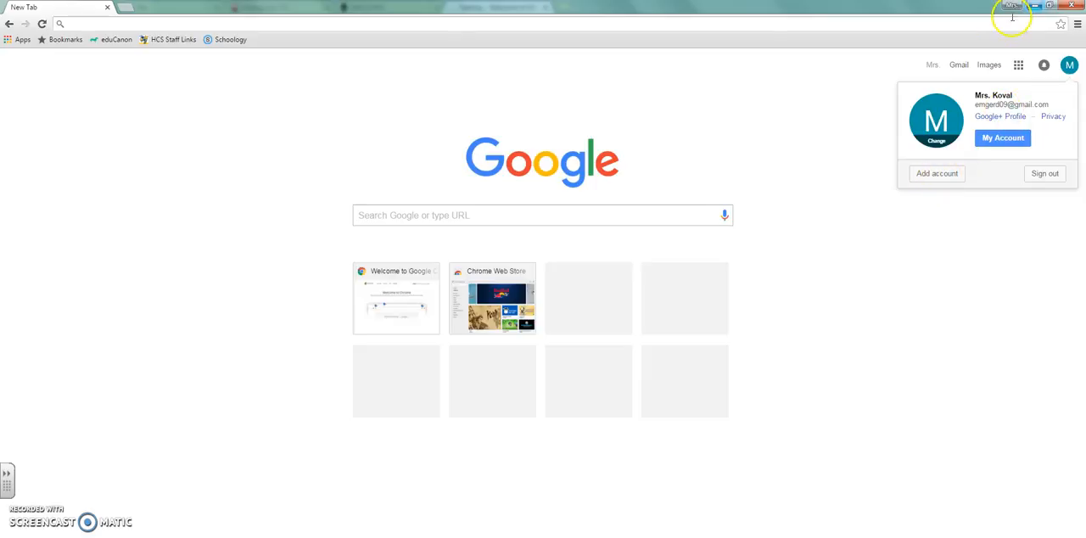
mouse_move(1057, 44)
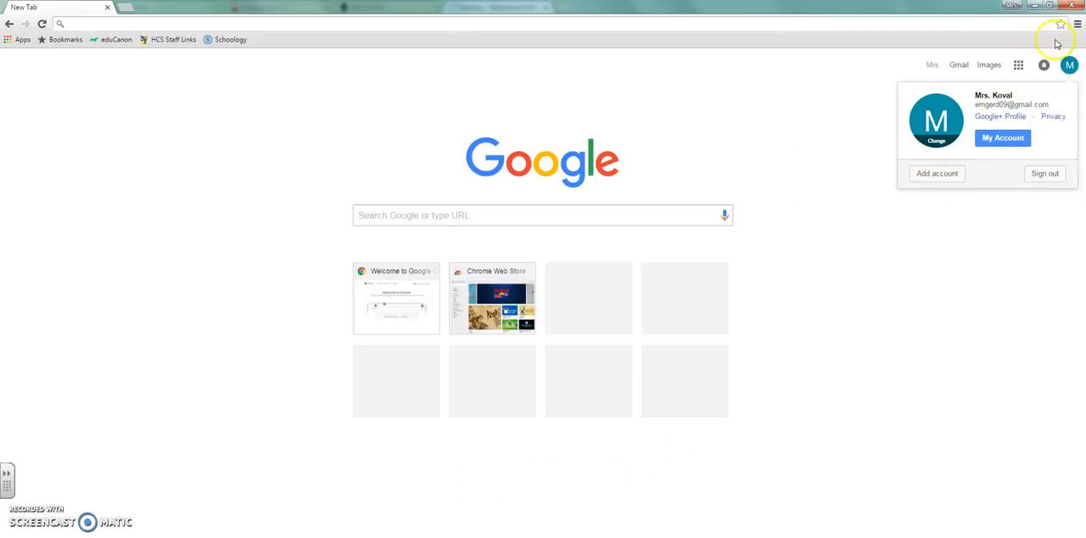
left_click(1068, 64)
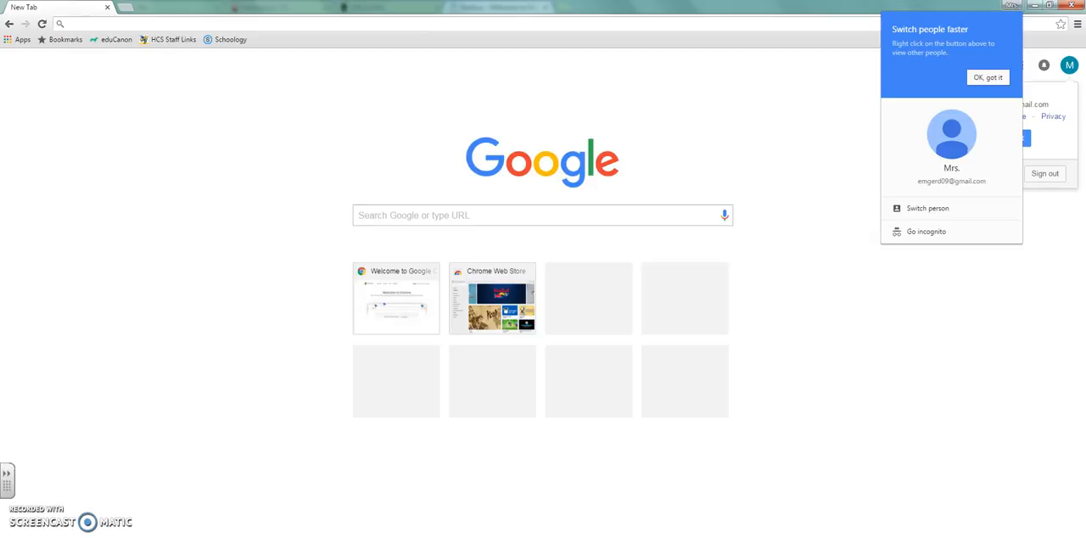
mouse_move(927, 209)
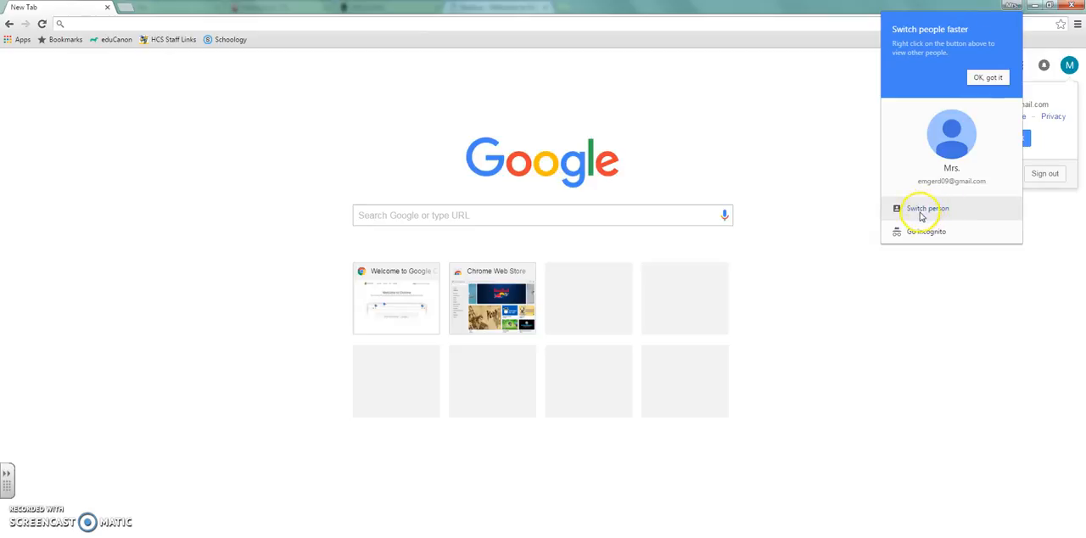
mouse_move(750, 156)
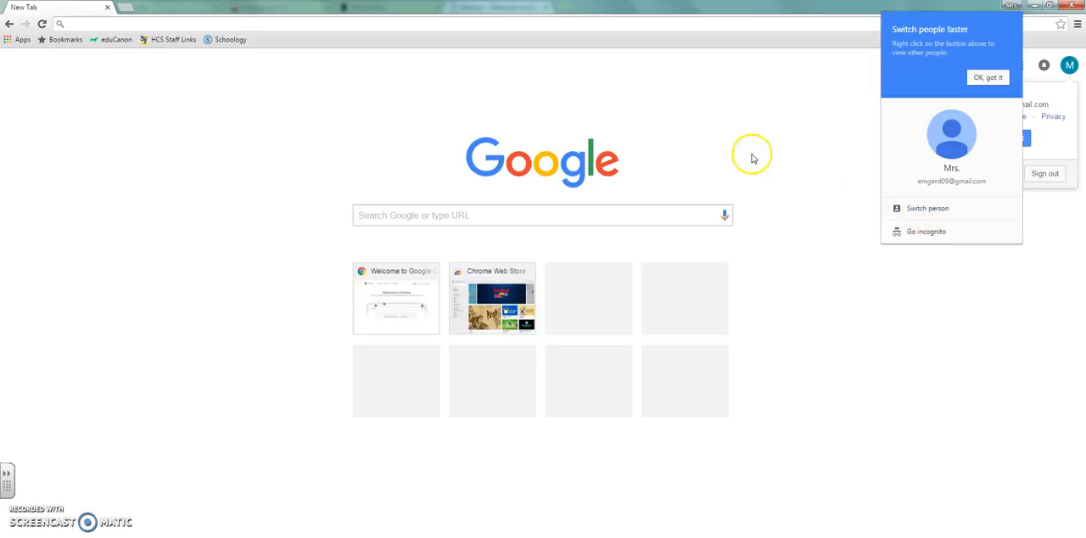
mouse_move(626, 7)
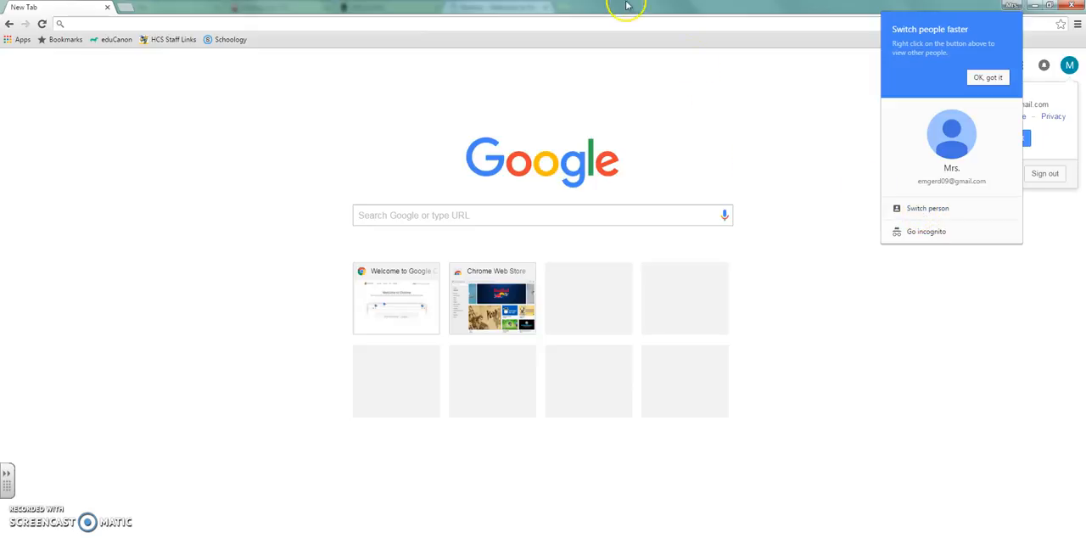